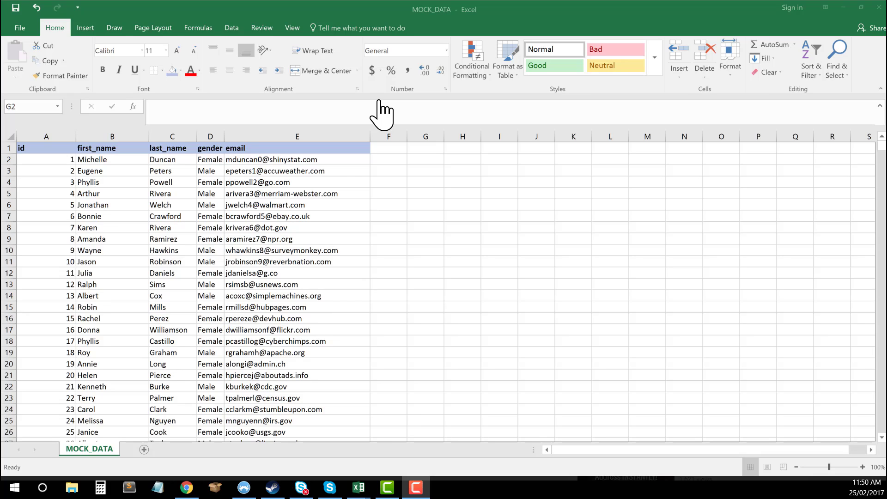
{"action": "mouse_move", "coordinate": [276, 238]}
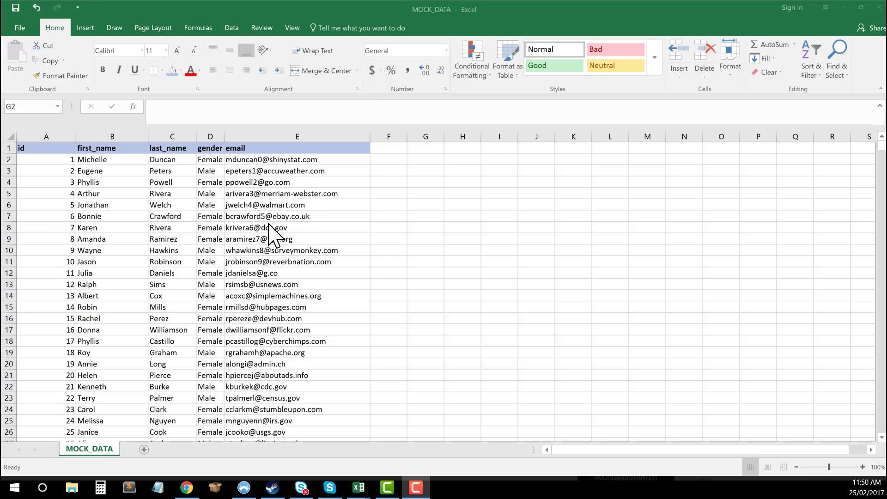
Look over the MOCK_DATA rows and gender column, then settle on empty cells beside the data
{"action": "left_click", "coordinate": [46, 159]}
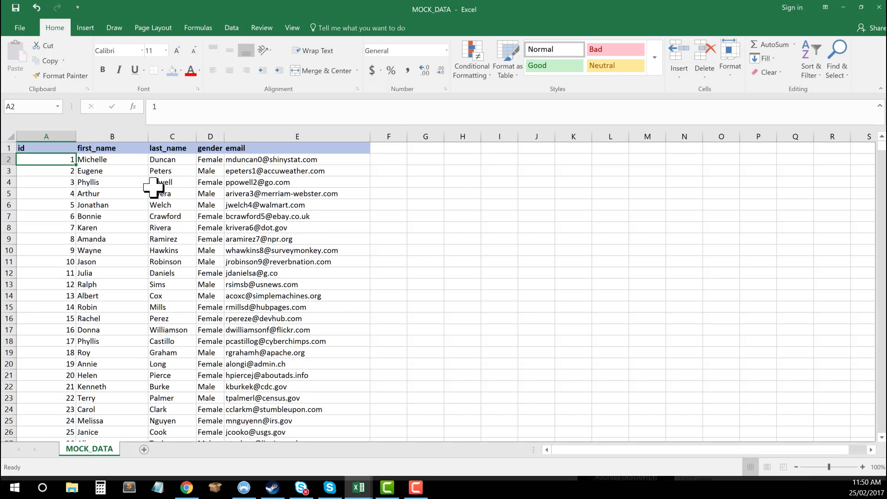
{"action": "scroll", "scroll_direction": "down", "scroll_amount": 3}
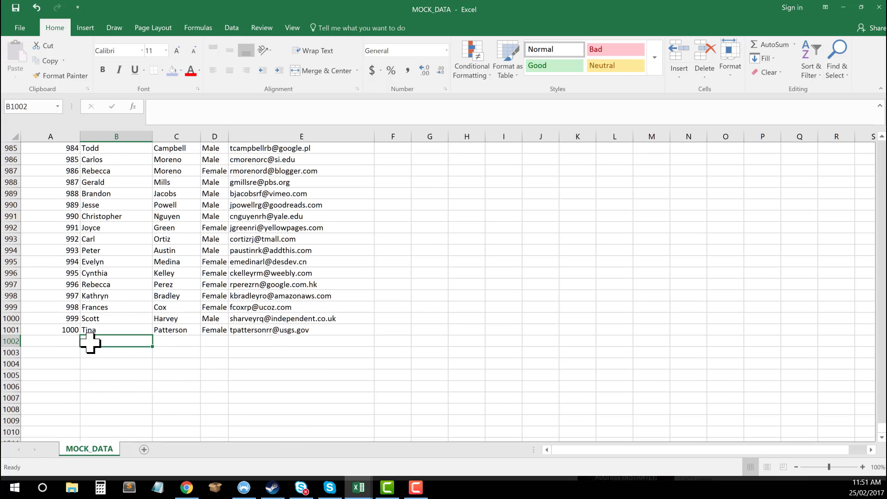
{"action": "left_click", "coordinate": [176, 330]}
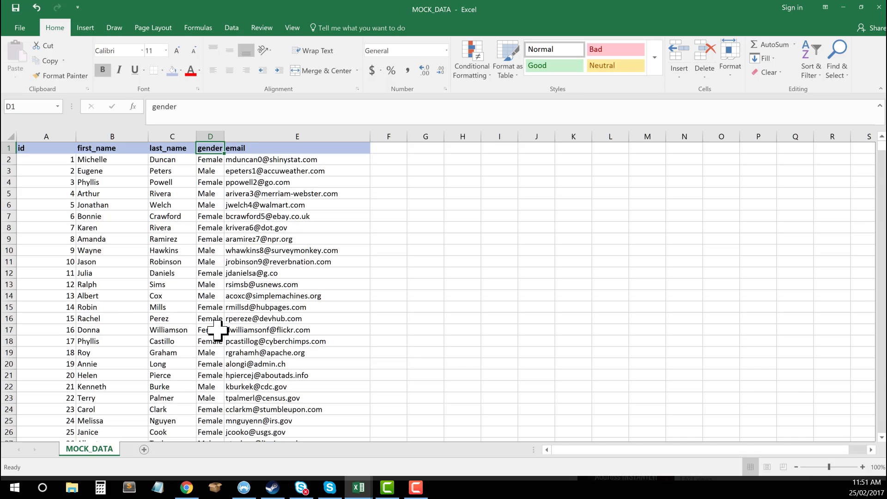
{"action": "left_click", "coordinate": [46, 147]}
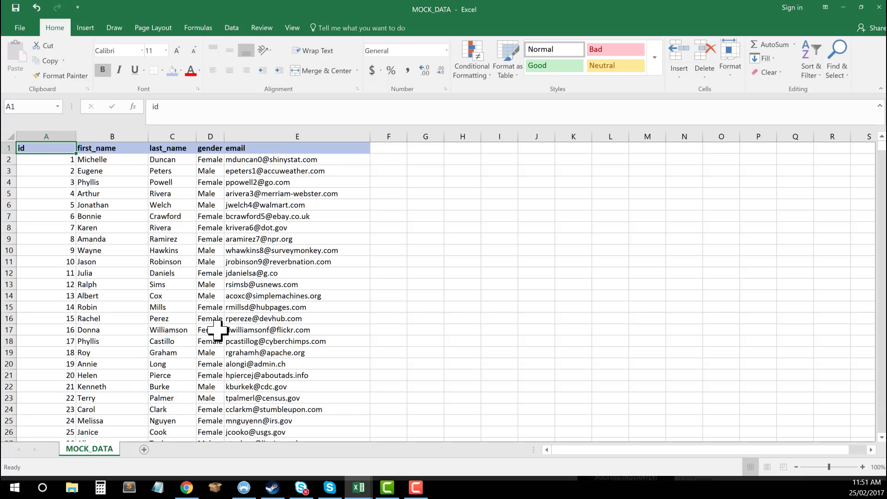
{"action": "left_click", "coordinate": [297, 272]}
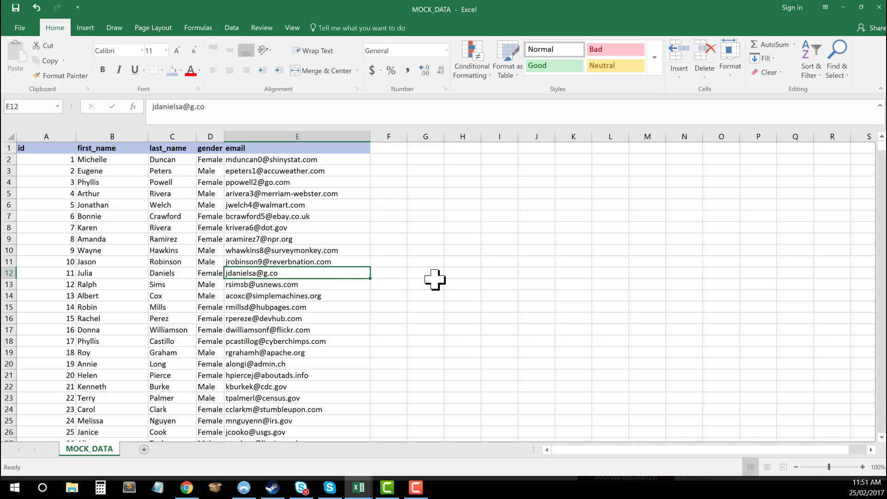
{"action": "left_click", "coordinate": [387, 182]}
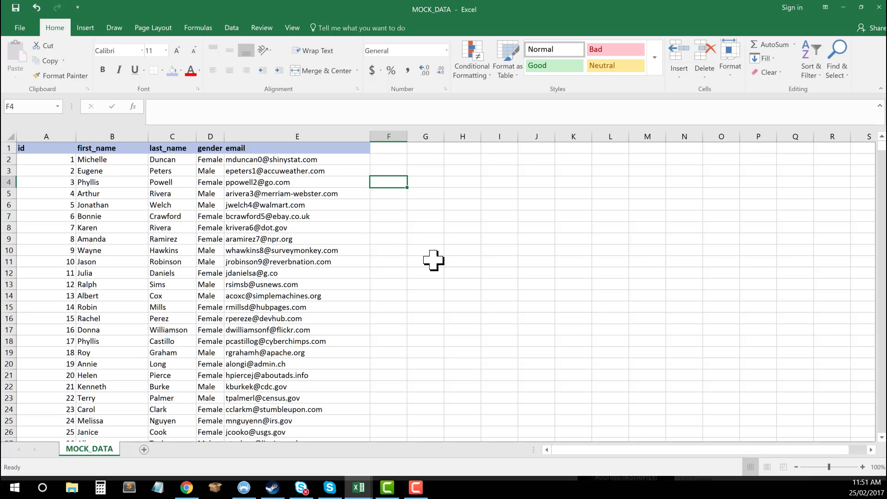
{"action": "left_click", "coordinate": [425, 250]}
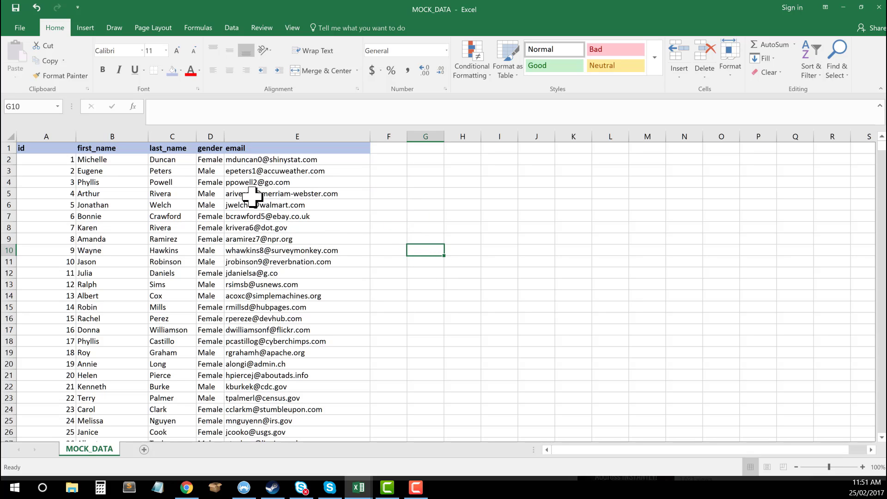
{"action": "left_click", "coordinate": [387, 148]}
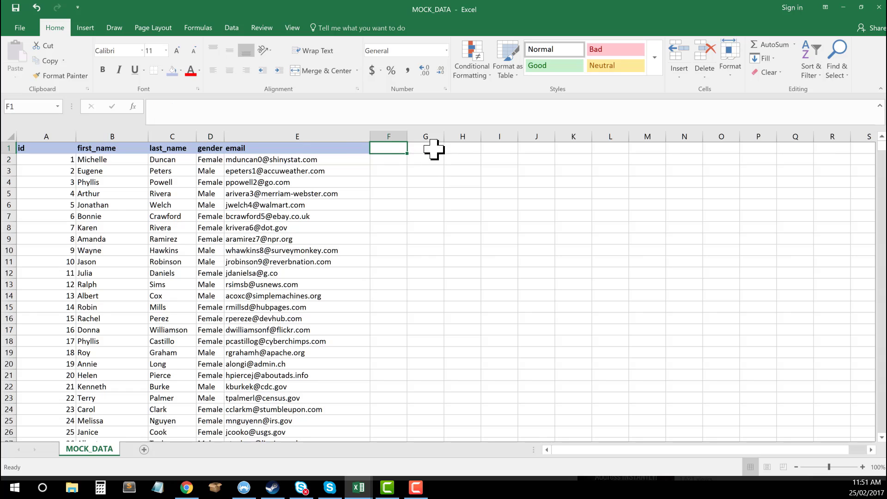
{"action": "left_click", "coordinate": [425, 159]}
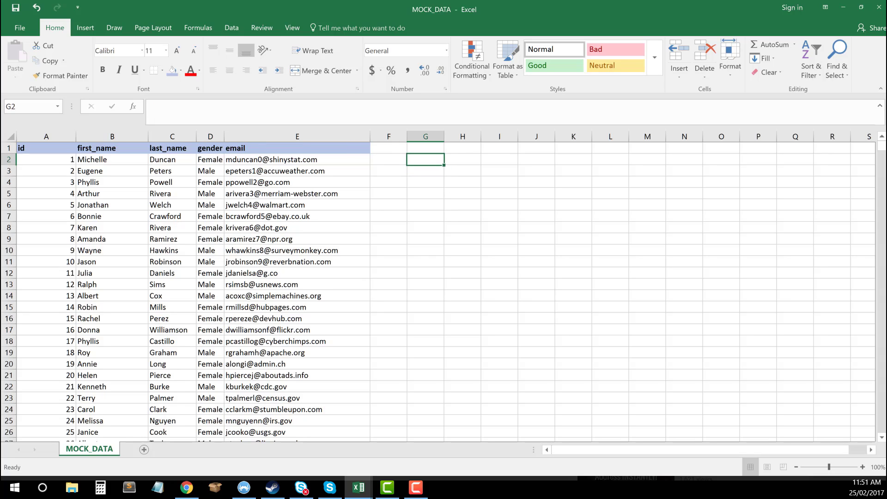
Enter a Count heading in G1 with Female in G2 and Male in G3
{"action": "left_click", "coordinate": [462, 147]}
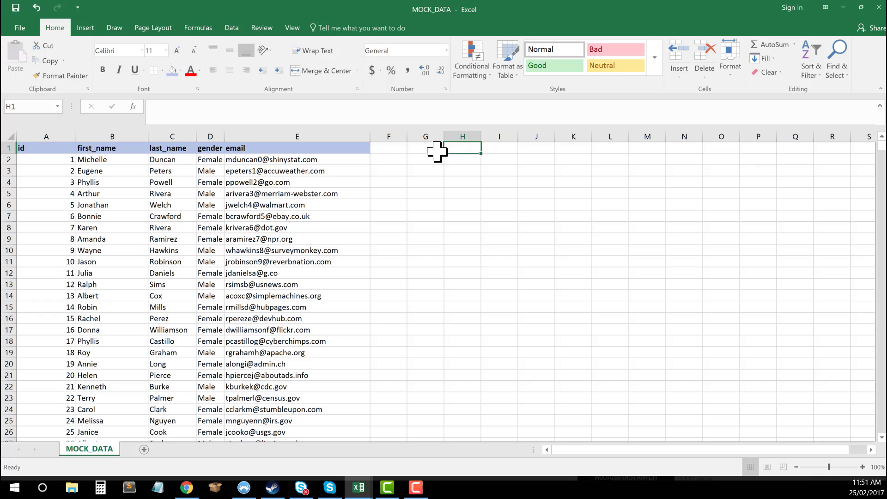
{"action": "type", "text": "Count"}
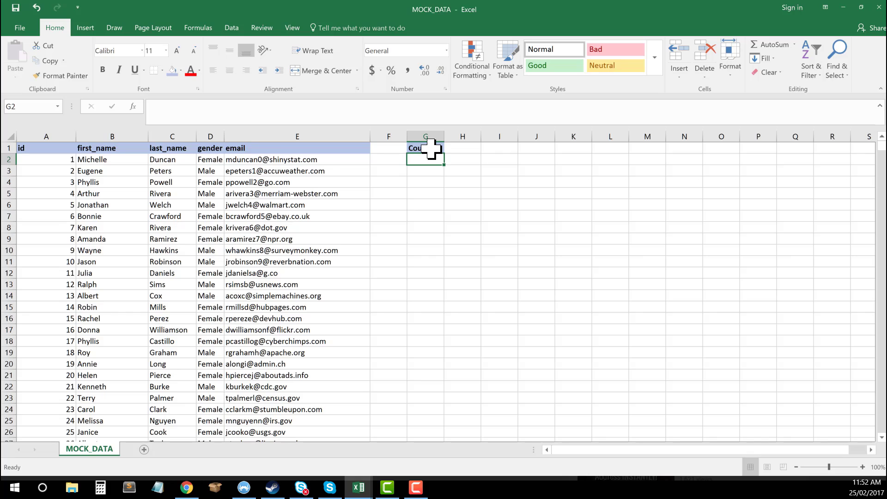
{"action": "type", "text": "Female"}
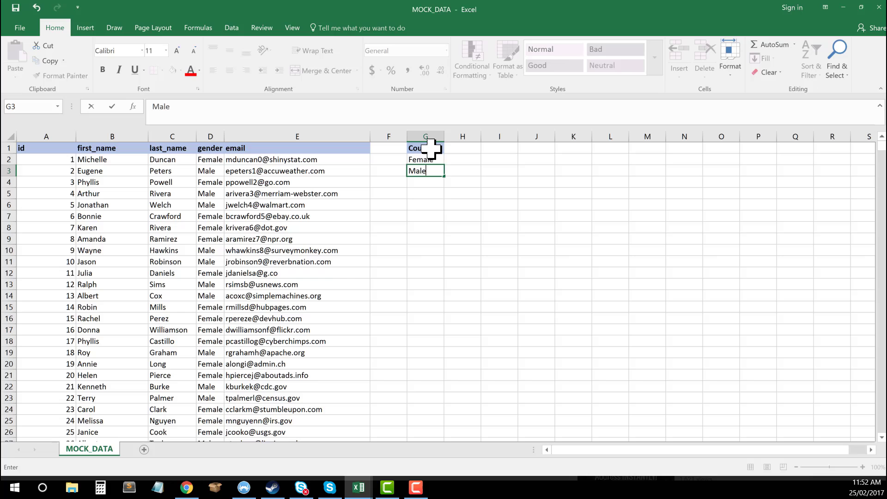
{"action": "key", "text": "Return"}
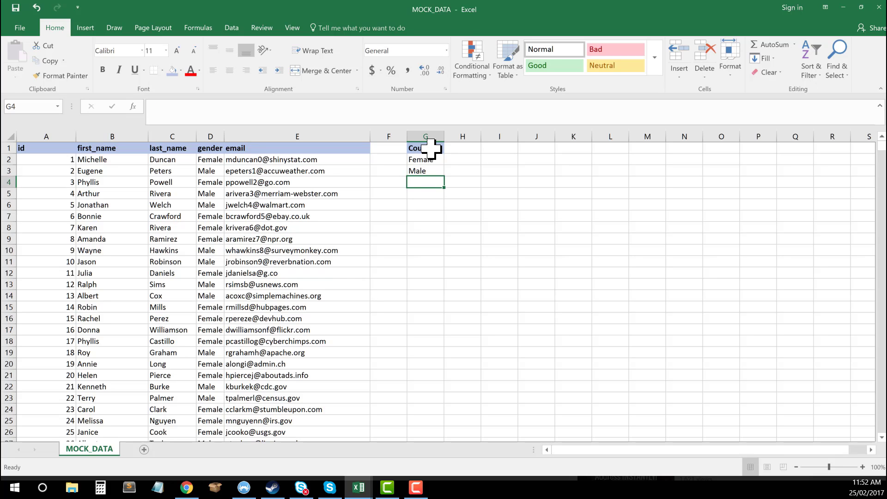
{"action": "left_click", "coordinate": [462, 159]}
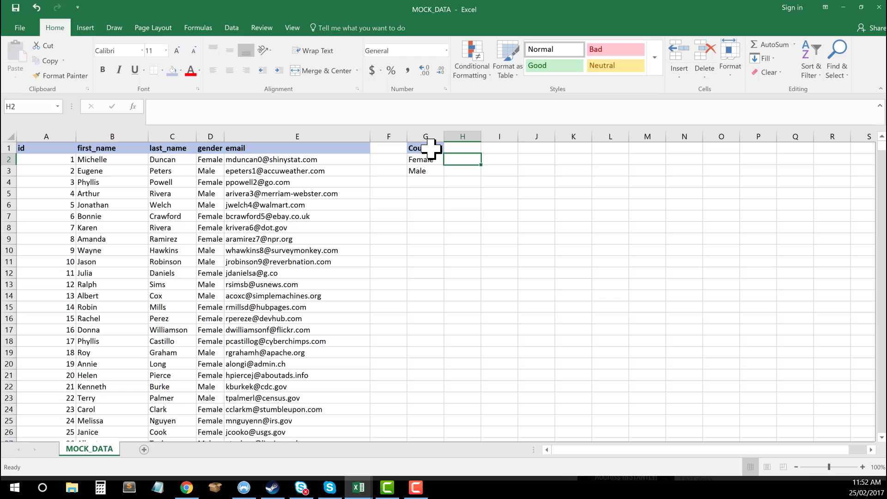
Start =countif( in H2 with the gender column D as its range
{"action": "type", "text": "="}
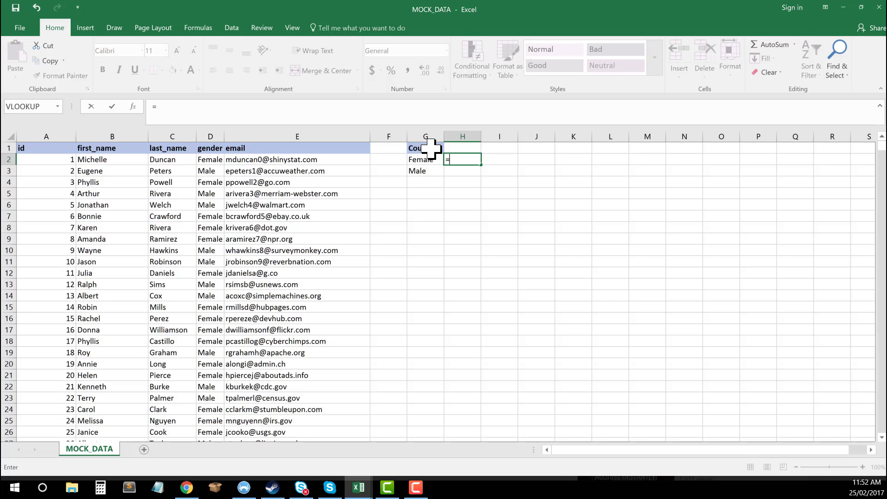
{"action": "type", "text": "count"}
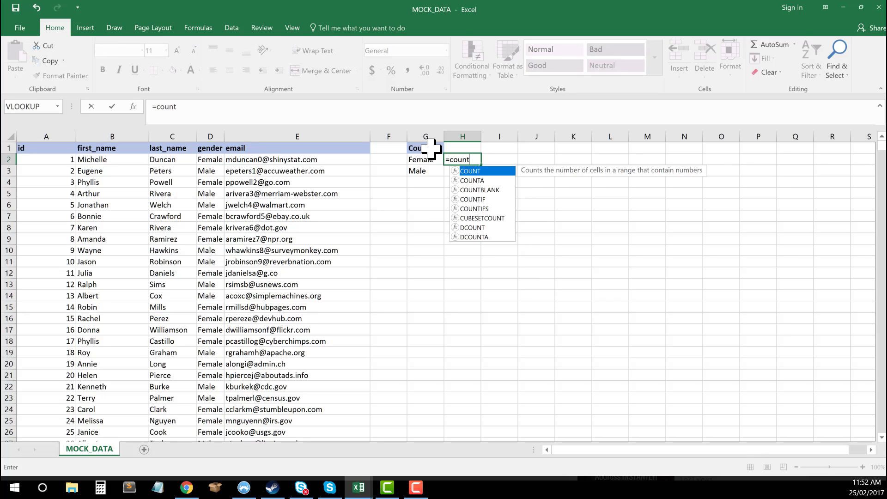
{"action": "type", "text": "if("}
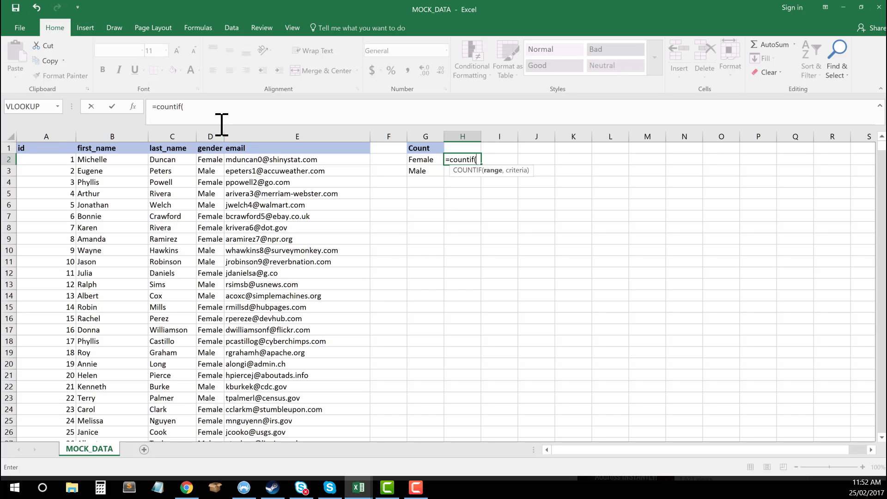
{"action": "left_click", "coordinate": [209, 136]}
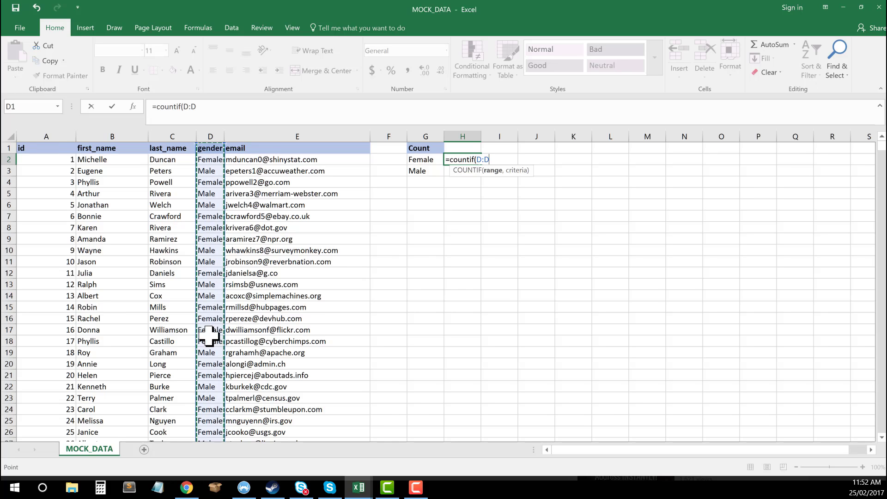
{"action": "mouse_move", "coordinate": [199, 157]}
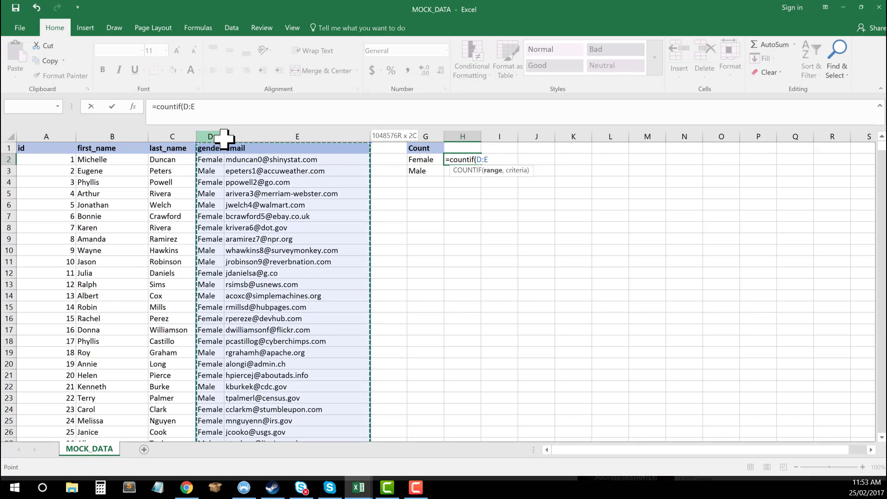
{"action": "left_click", "coordinate": [210, 136]}
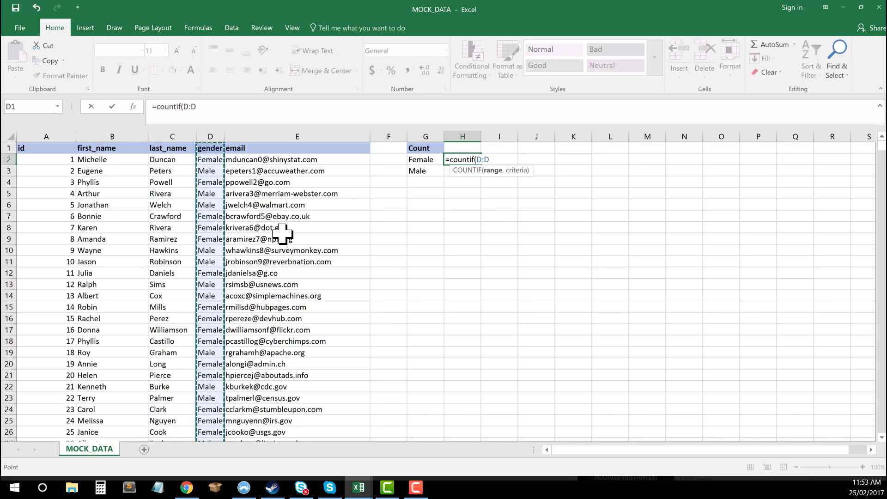
{"action": "mouse_move", "coordinate": [500, 342]}
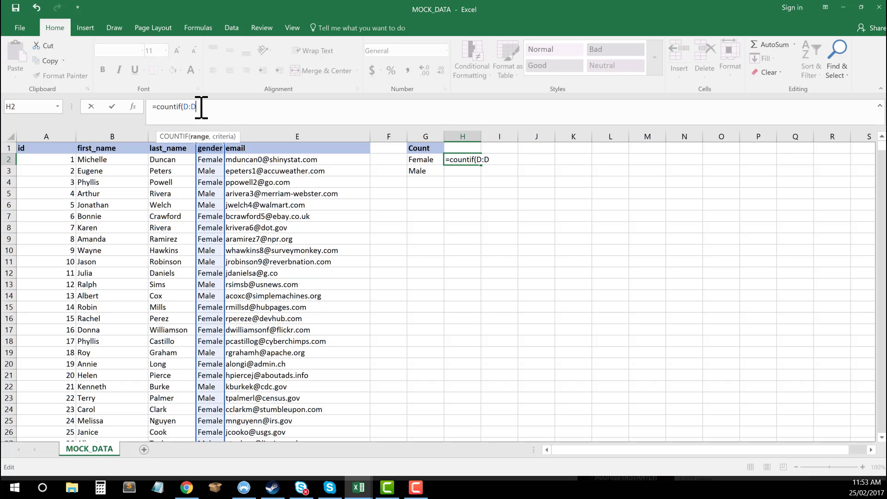
{"action": "mouse_move", "coordinate": [203, 108]}
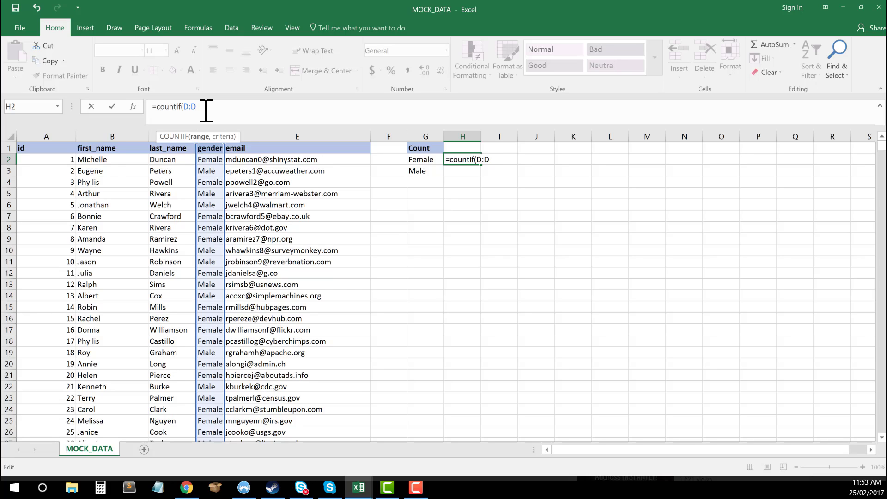
Complete the COUNTIF with G2 (Female) as criteria, giving a Female count of 485
{"action": "type", "text": ","}
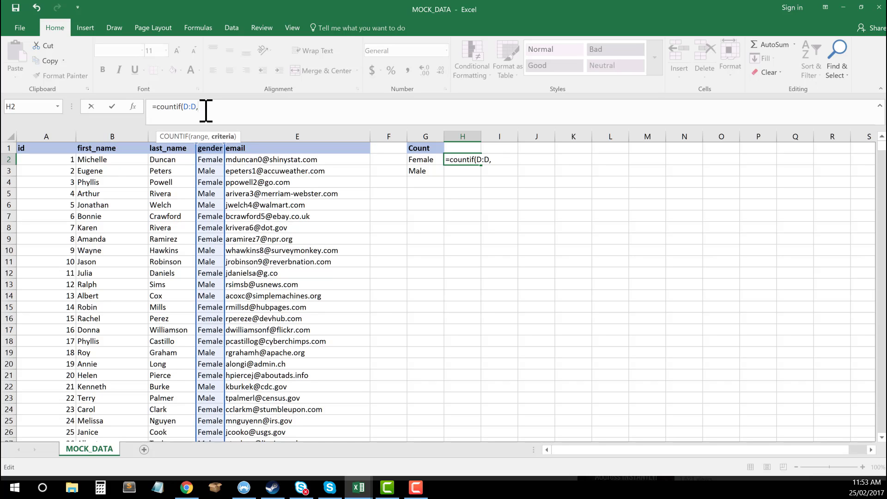
{"action": "type", "text": "\"\""}
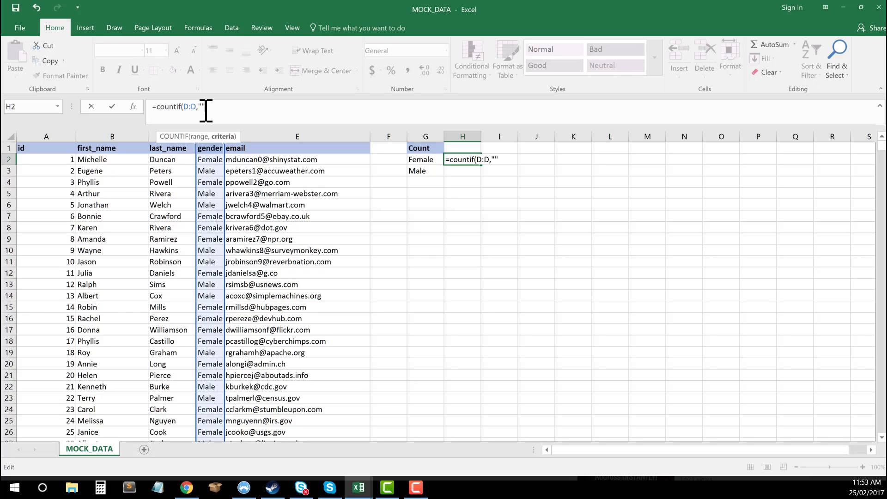
{"action": "key", "text": "Backspace"}
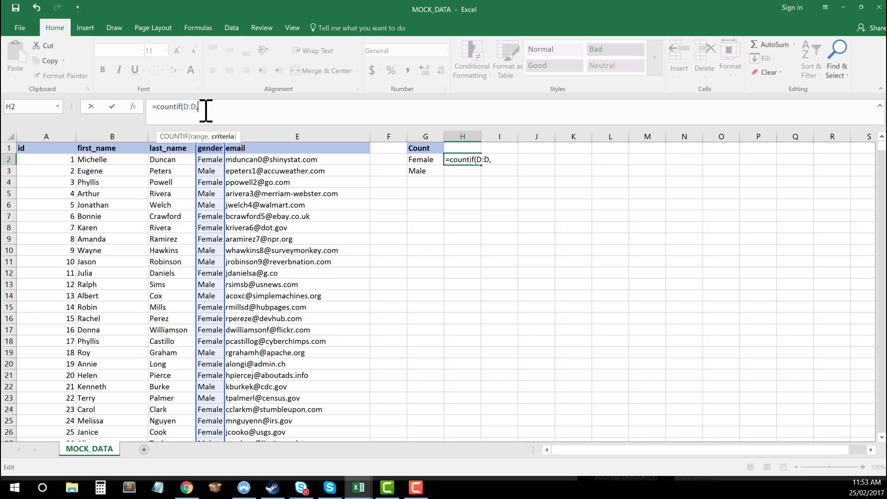
{"action": "mouse_move", "coordinate": [432, 205]}
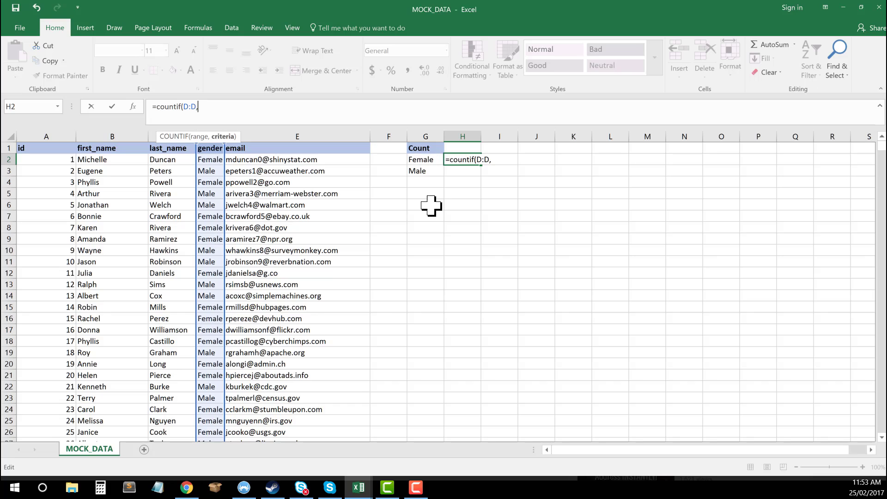
{"action": "mouse_move", "coordinate": [431, 160]}
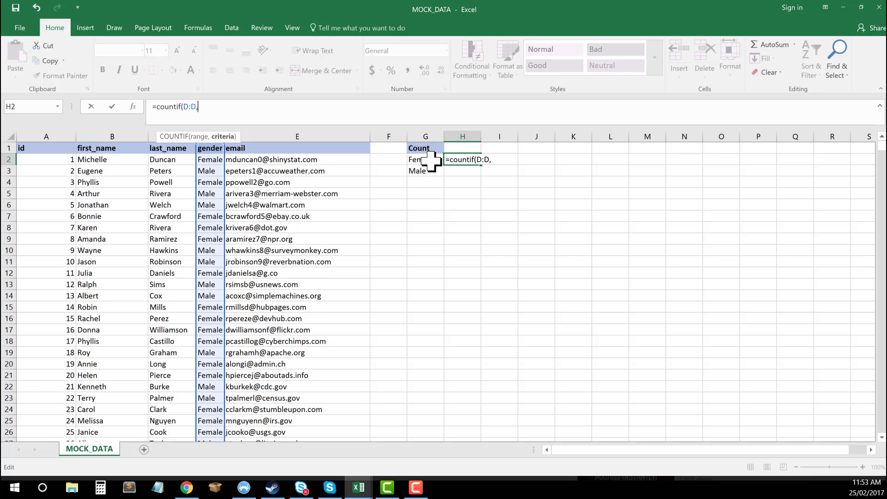
{"action": "left_click", "coordinate": [425, 159]}
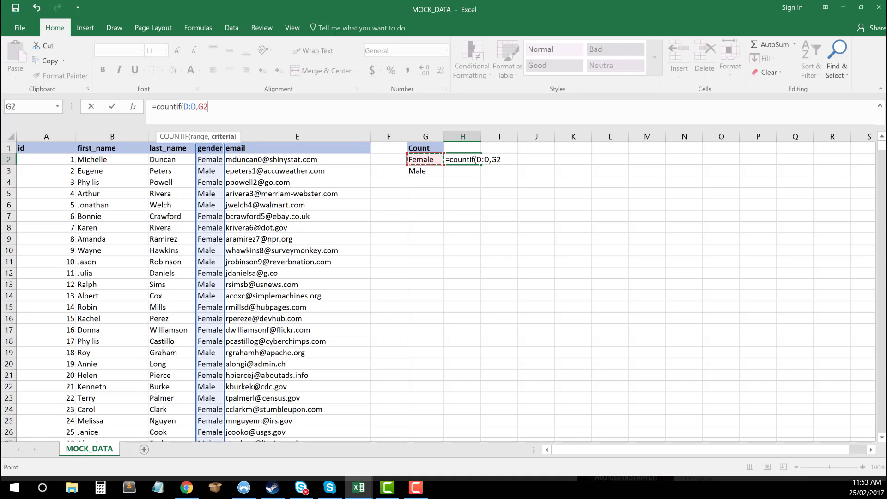
{"action": "type", "text": ")"}
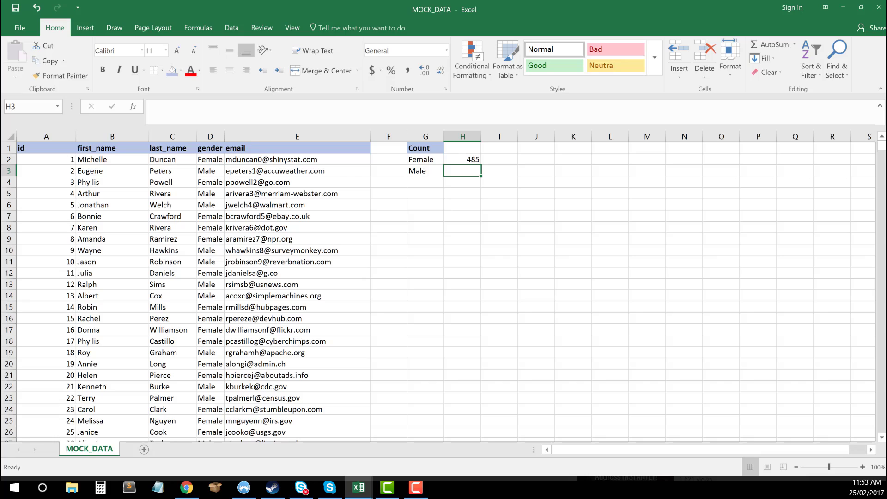
{"action": "mouse_move", "coordinate": [475, 176]}
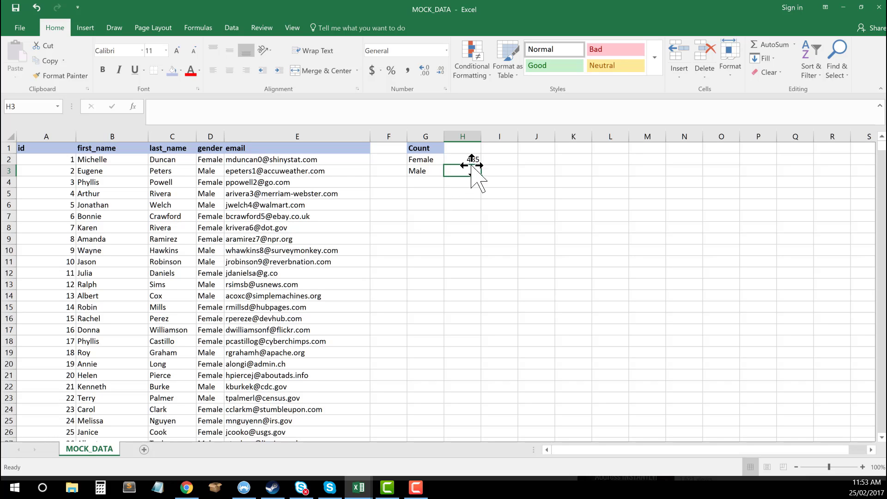
{"action": "left_click", "coordinate": [462, 159]}
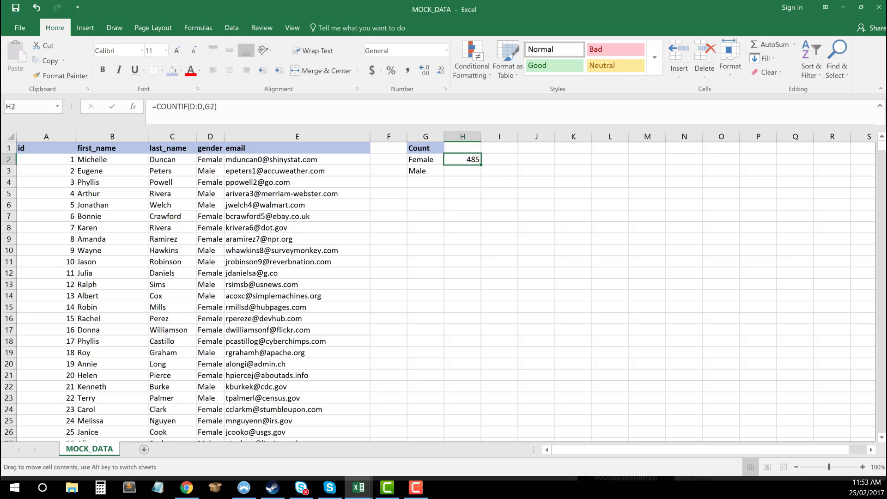
Fill the COUNTIF formula down to H3 so Male shows 515 beneath Female 485
{"action": "left_click", "coordinate": [498, 159]}
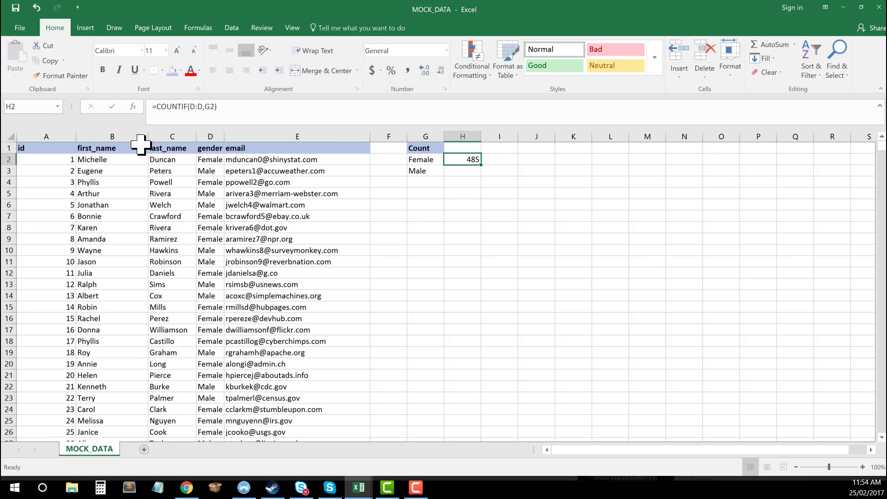
{"action": "mouse_move", "coordinate": [470, 183]}
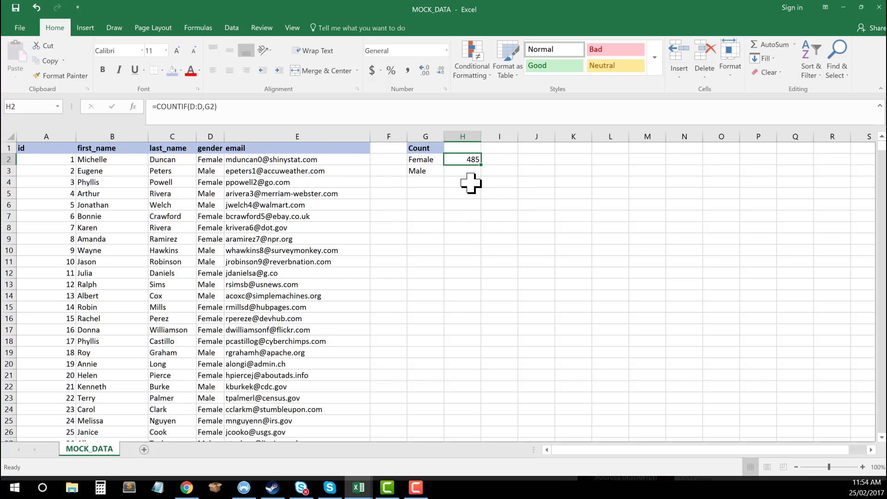
{"action": "mouse_move", "coordinate": [479, 170]}
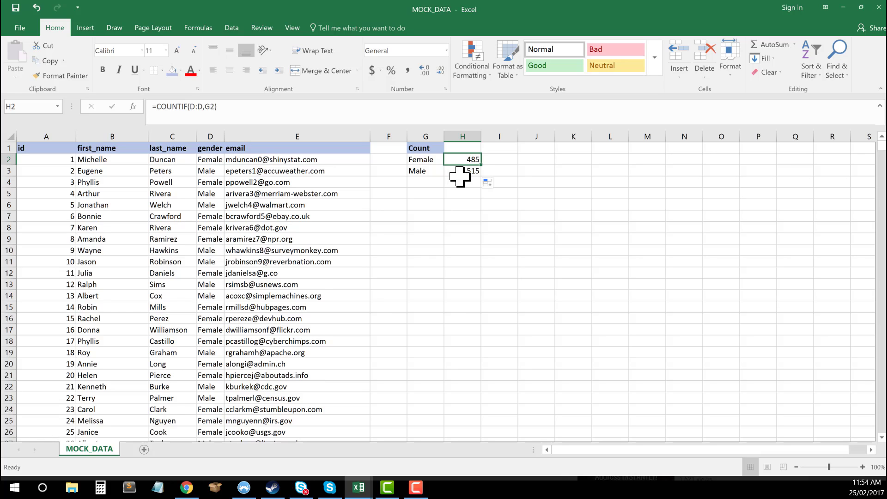
{"action": "left_click", "coordinate": [425, 148]}
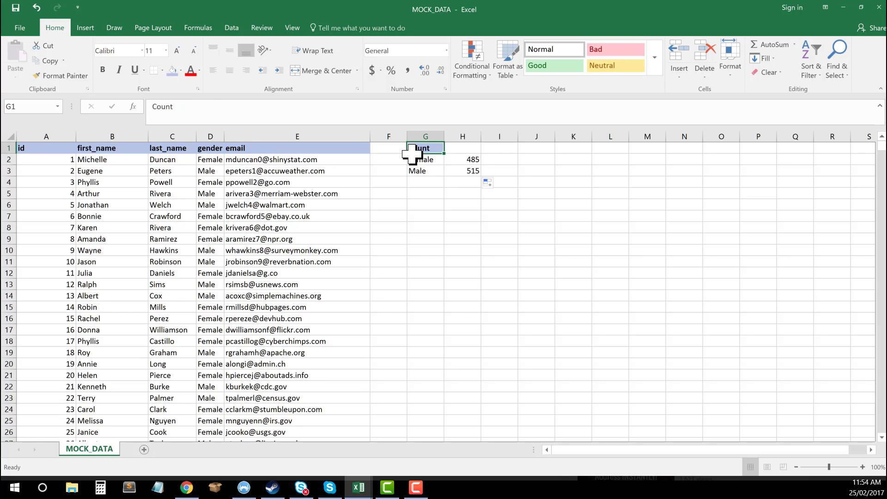
{"action": "left_click", "coordinate": [461, 216]}
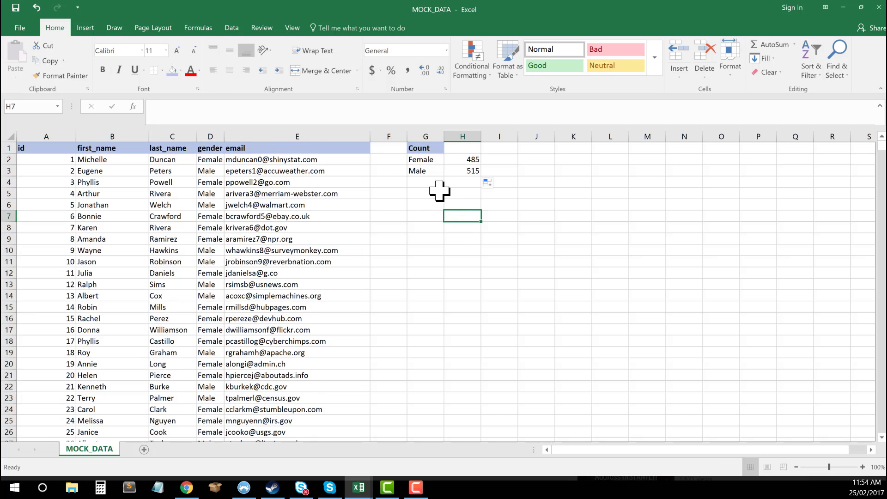
Review the Male count formula, then copy the first name Jason from B11
{"action": "left_click", "coordinate": [462, 170]}
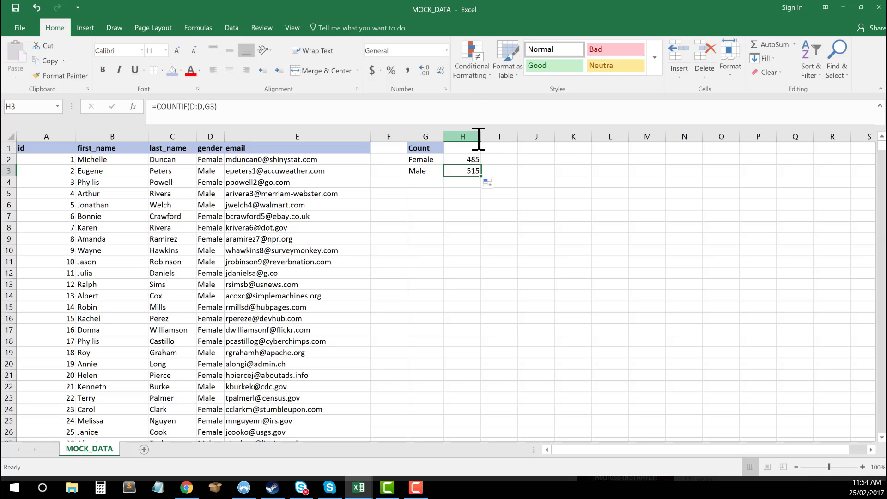
{"action": "left_click", "coordinate": [413, 273]}
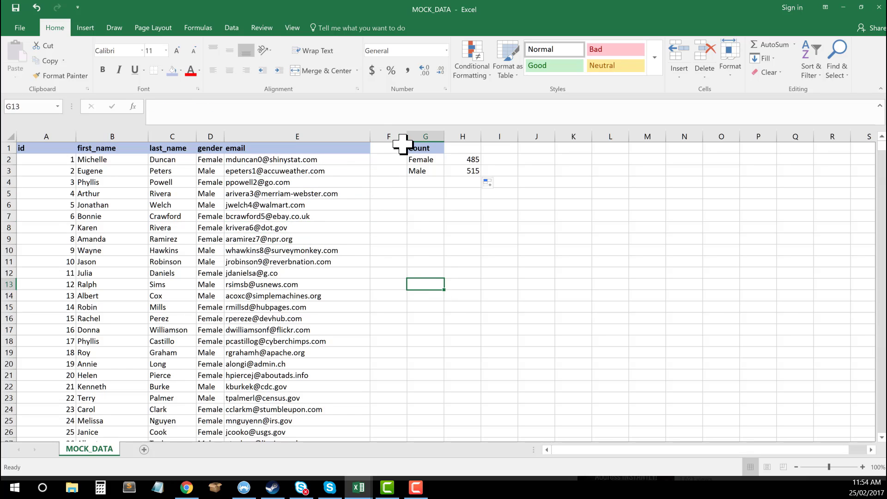
{"action": "left_click", "coordinate": [296, 170]}
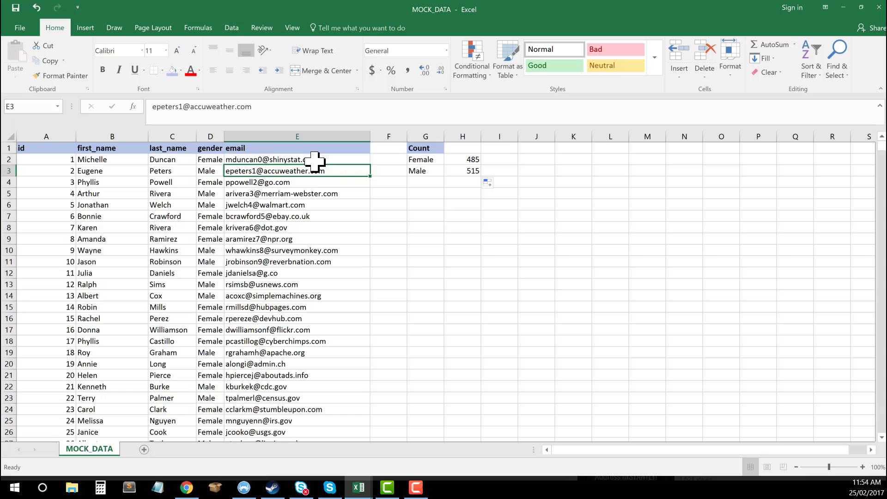
{"action": "mouse_move", "coordinate": [289, 191]}
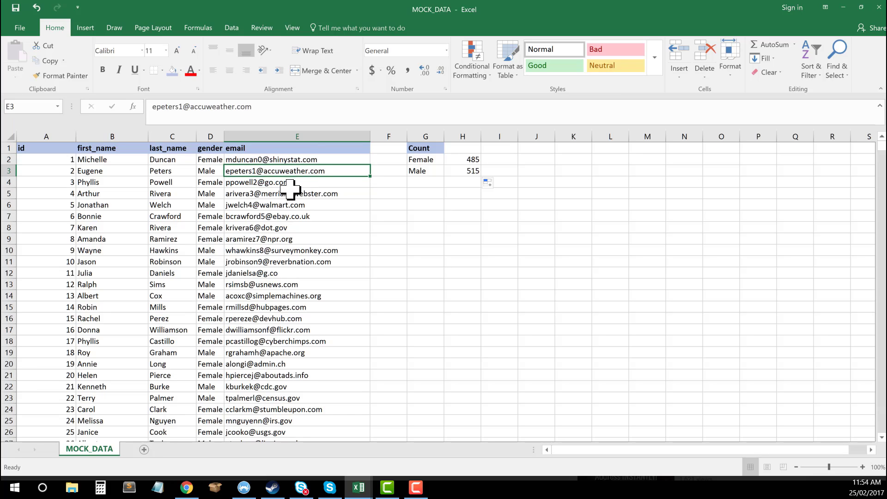
{"action": "left_click", "coordinate": [112, 159]}
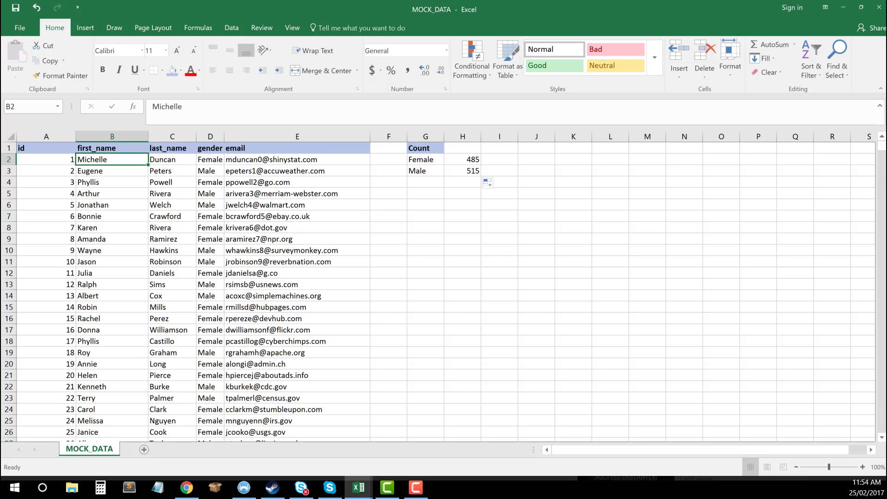
{"action": "mouse_move", "coordinate": [112, 182]}
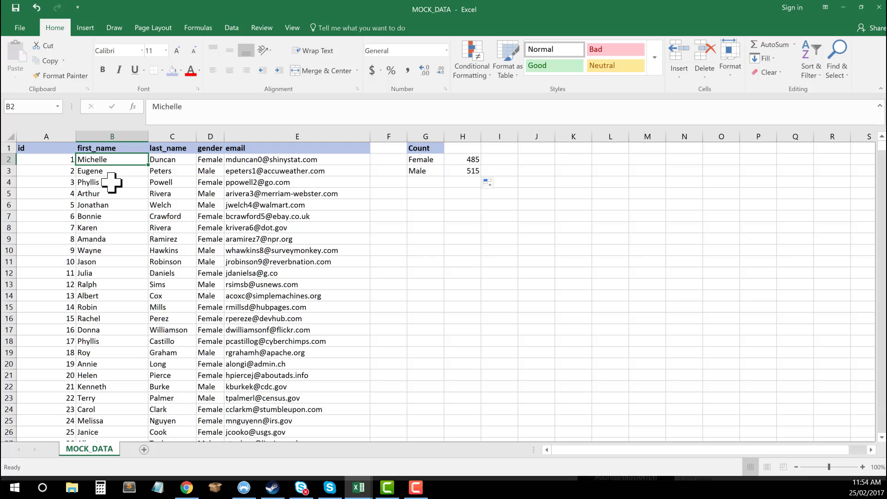
{"action": "left_click", "coordinate": [112, 262]}
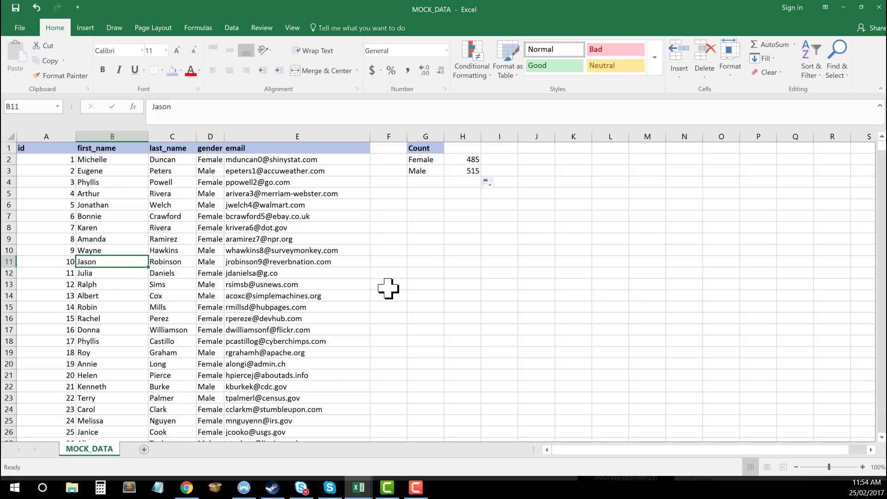
{"action": "key", "text": "ctrl+c"}
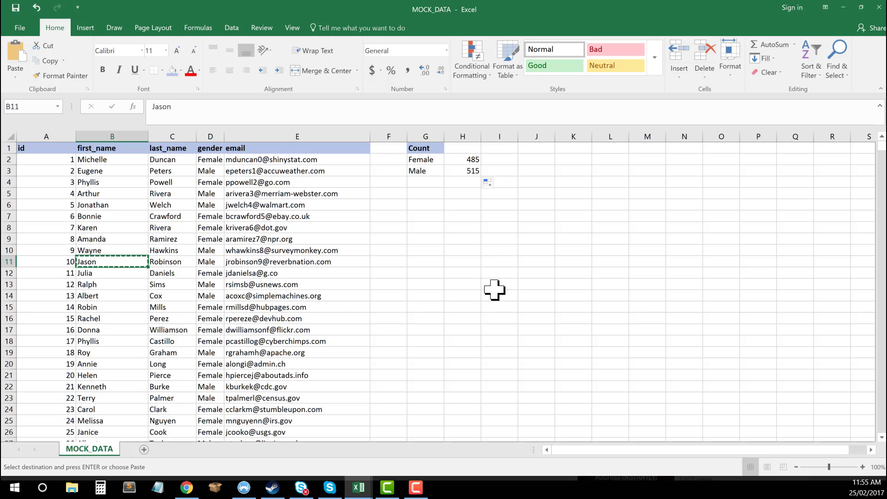
Clear columns G:H and list Jason, Amanda and Michelle in G2:G4
{"action": "left_click", "coordinate": [425, 170]}
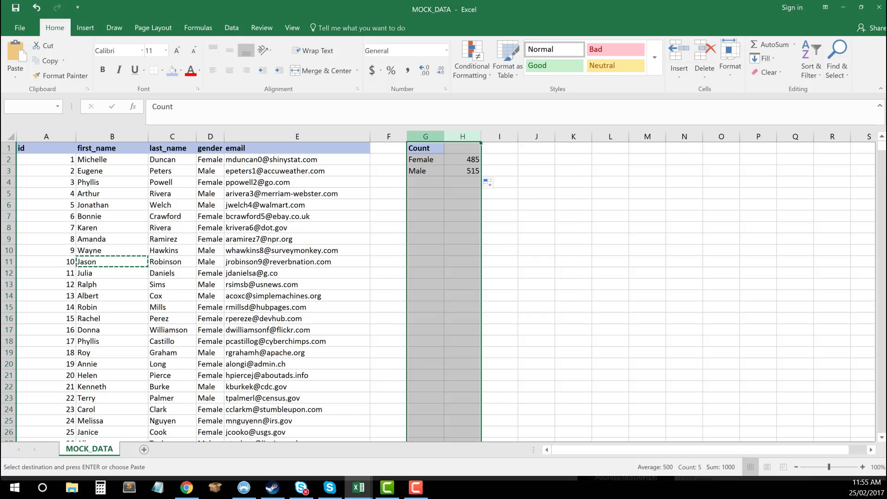
{"action": "key", "text": "Delete"}
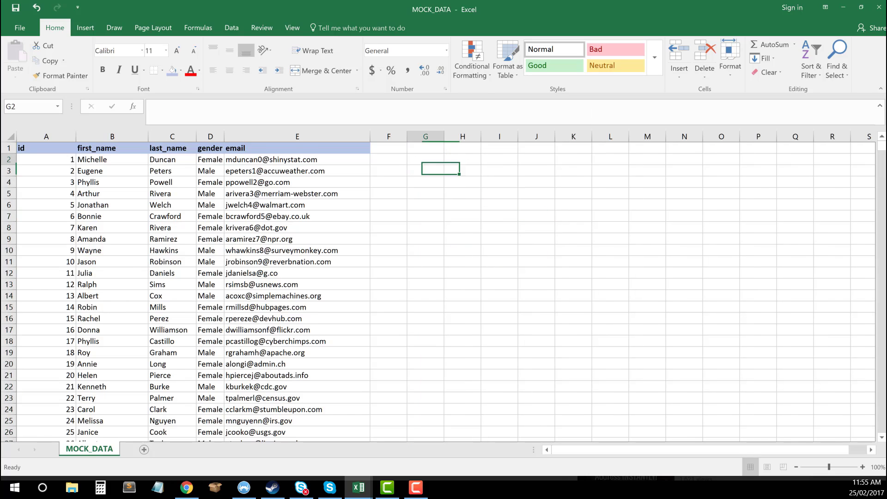
{"action": "type", "text": "Jason"}
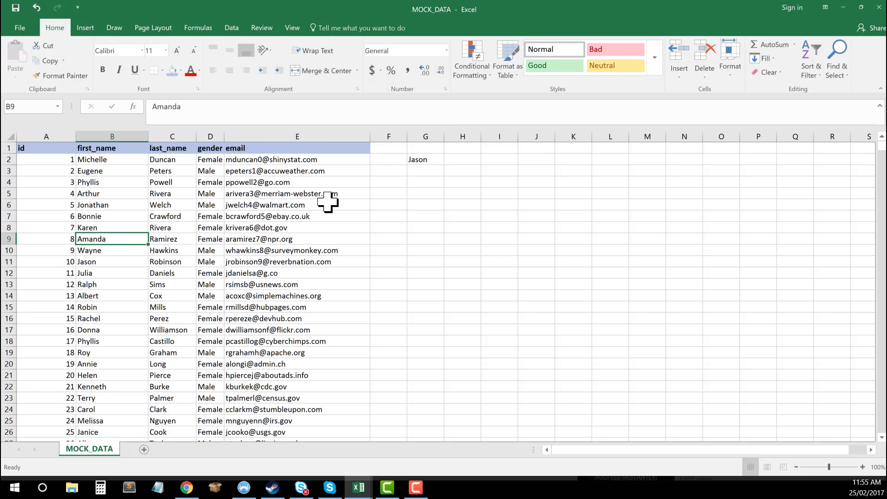
{"action": "left_click", "coordinate": [425, 170]}
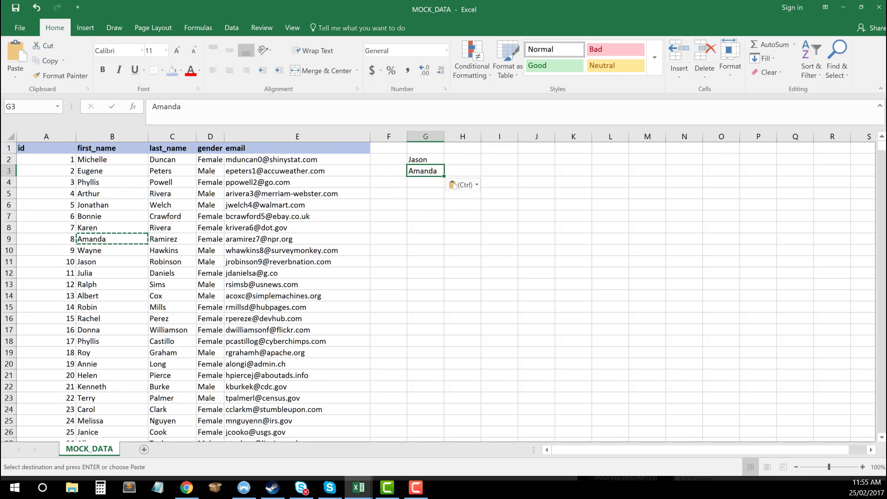
{"action": "left_click", "coordinate": [425, 193]}
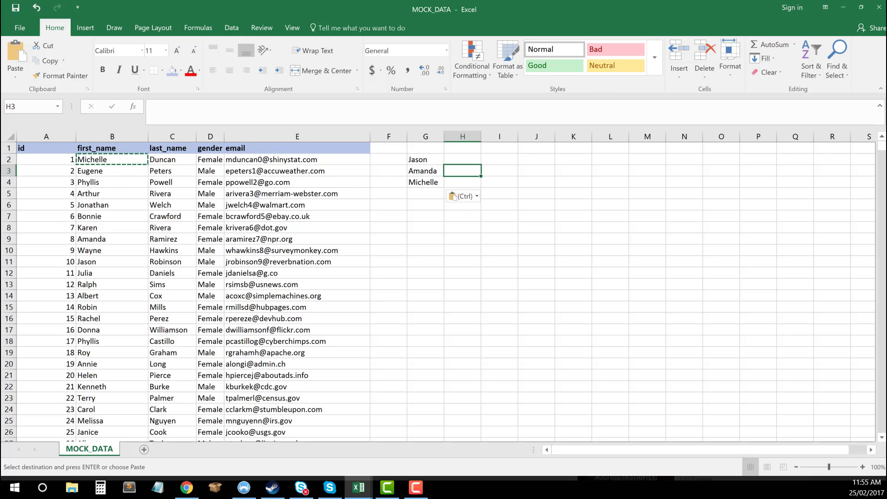
{"action": "left_click", "coordinate": [462, 159]}
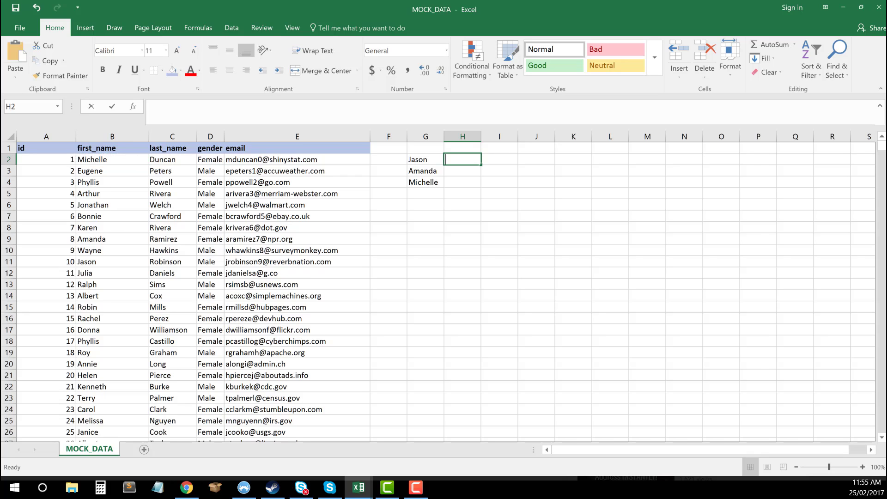
Enter =COUNTIF over first_name column B with Jason (G2) as criterion, giving 7
{"action": "type", "text": "=countif("}
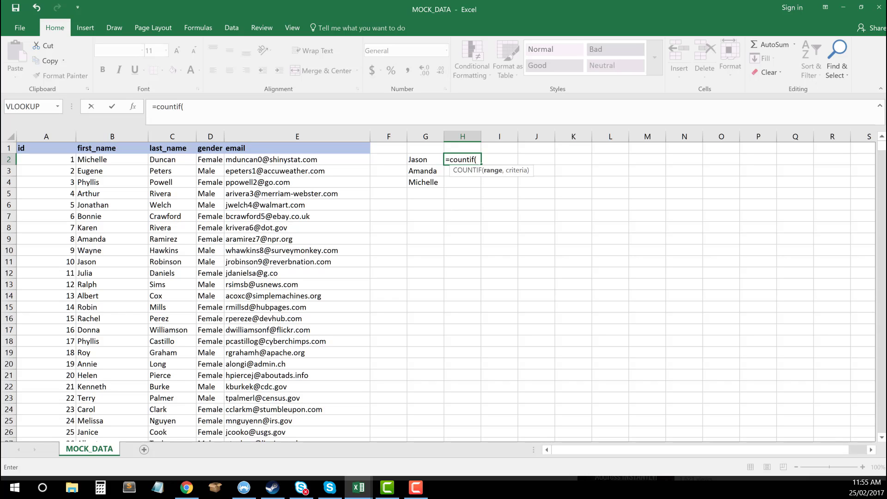
{"action": "mouse_move", "coordinate": [112, 136]}
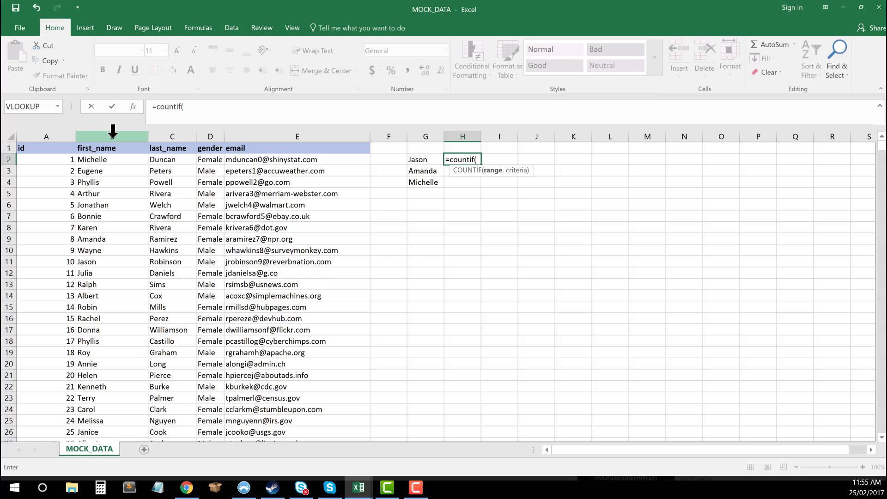
{"action": "left_click", "coordinate": [112, 137]}
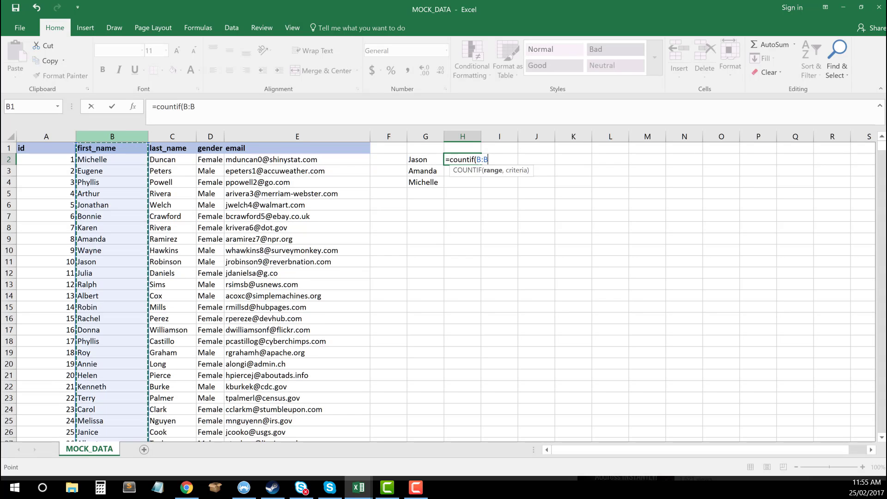
{"action": "type", "text": ","}
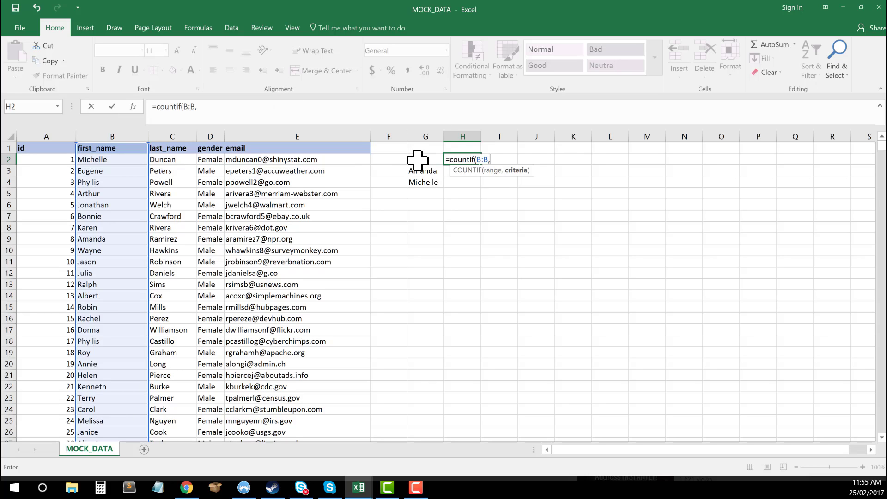
{"action": "left_click", "coordinate": [425, 159]}
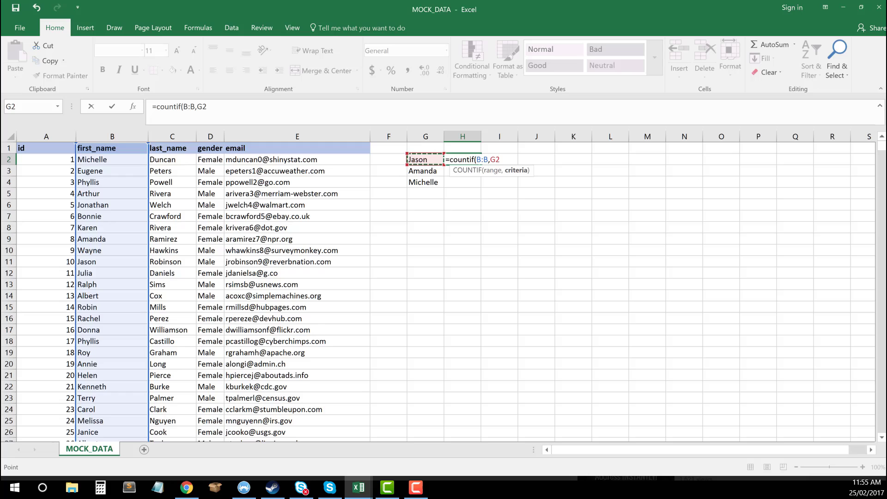
{"action": "type", "text": ")"}
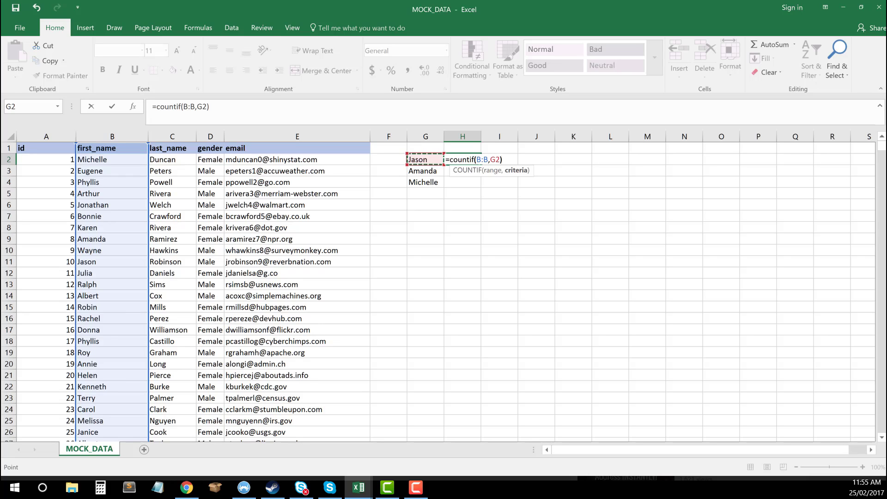
{"action": "key", "text": "Return"}
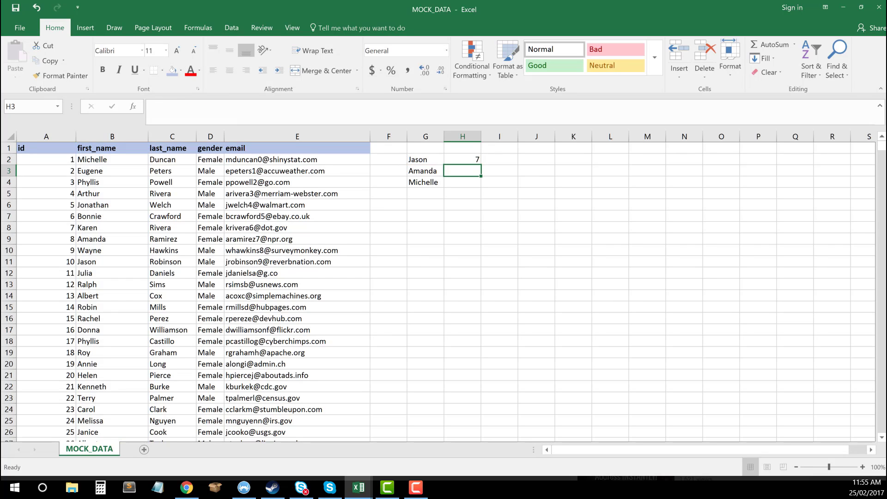
Fill the name COUNTIF down to H4 so Amanda and Michelle each show 6
{"action": "left_click", "coordinate": [425, 158]}
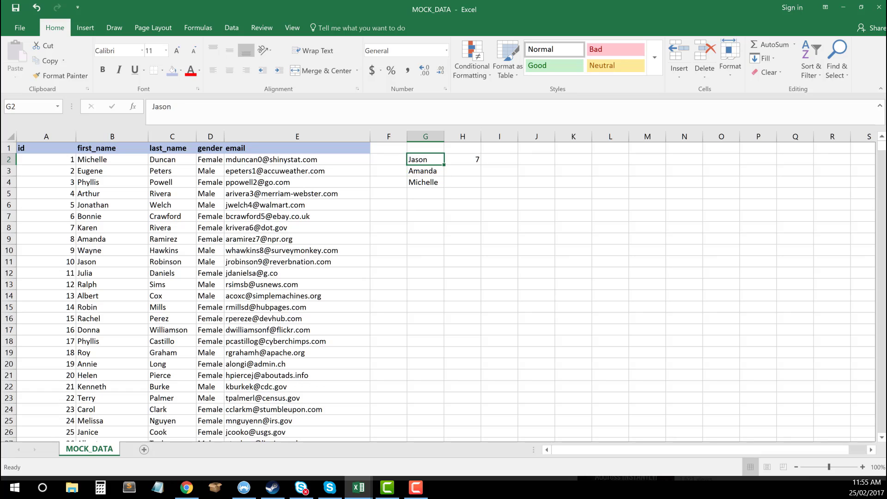
{"action": "mouse_move", "coordinate": [468, 165]}
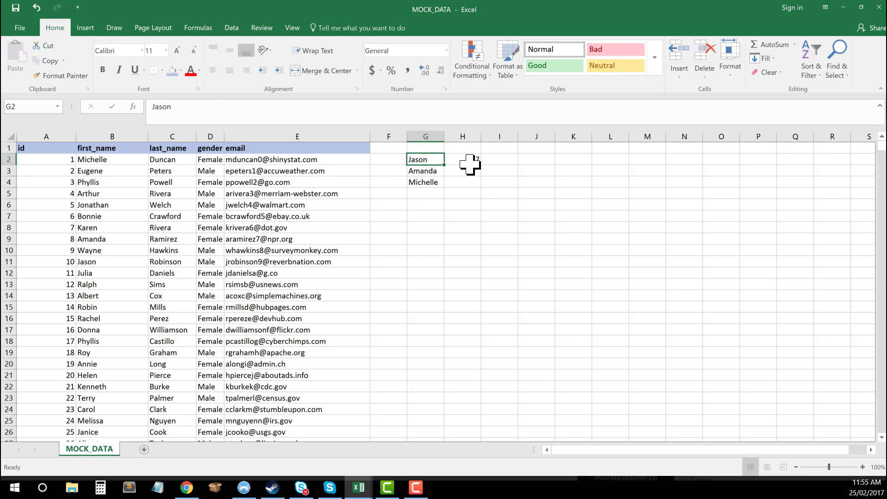
{"action": "left_click", "coordinate": [462, 159]}
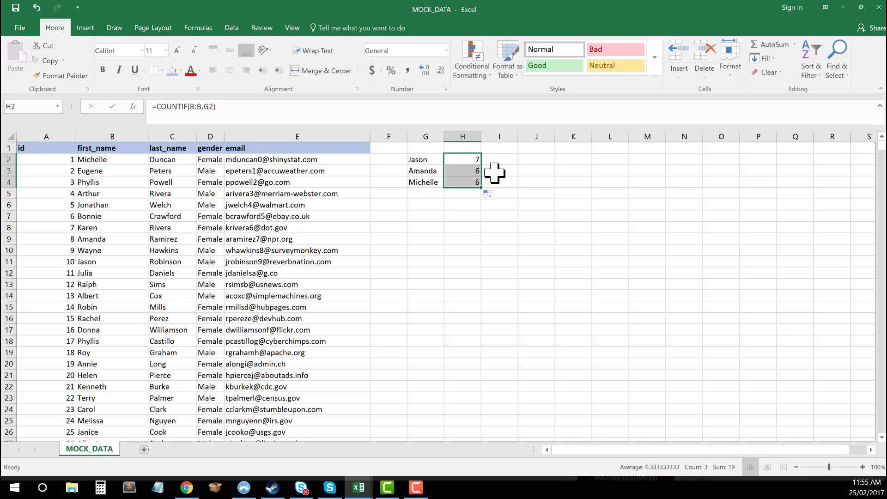
{"action": "left_click", "coordinate": [462, 182]}
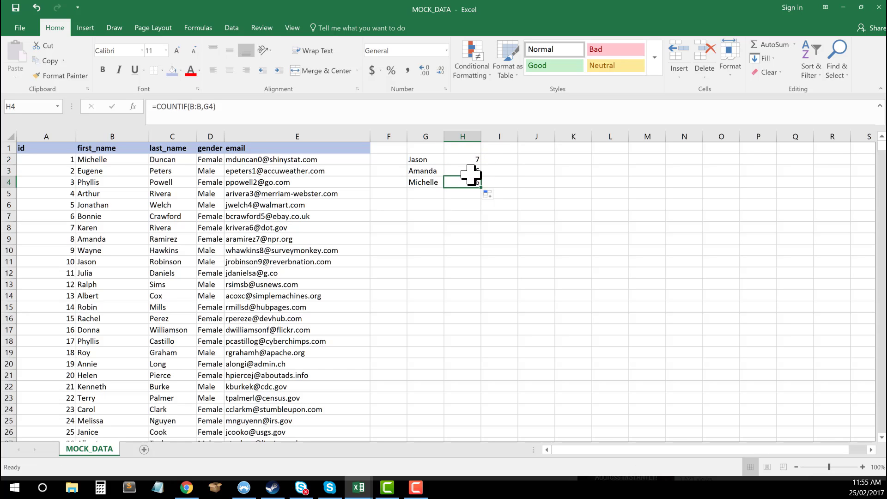
{"action": "left_click", "coordinate": [535, 170]}
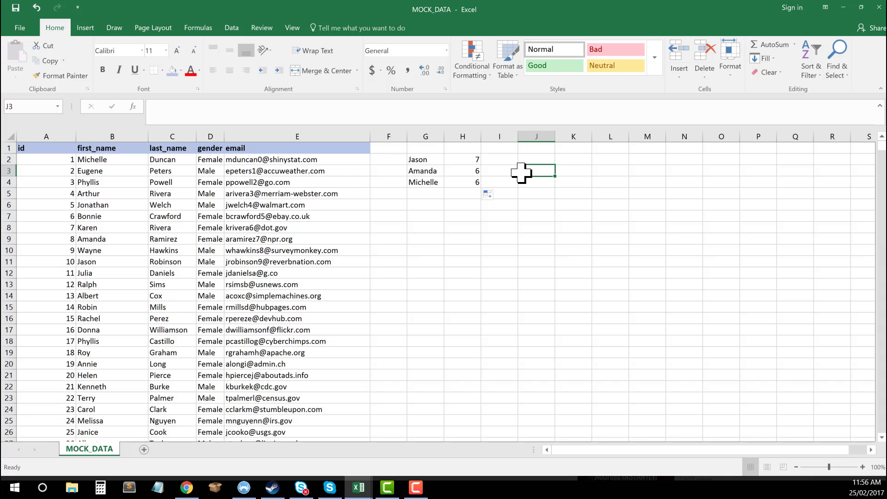